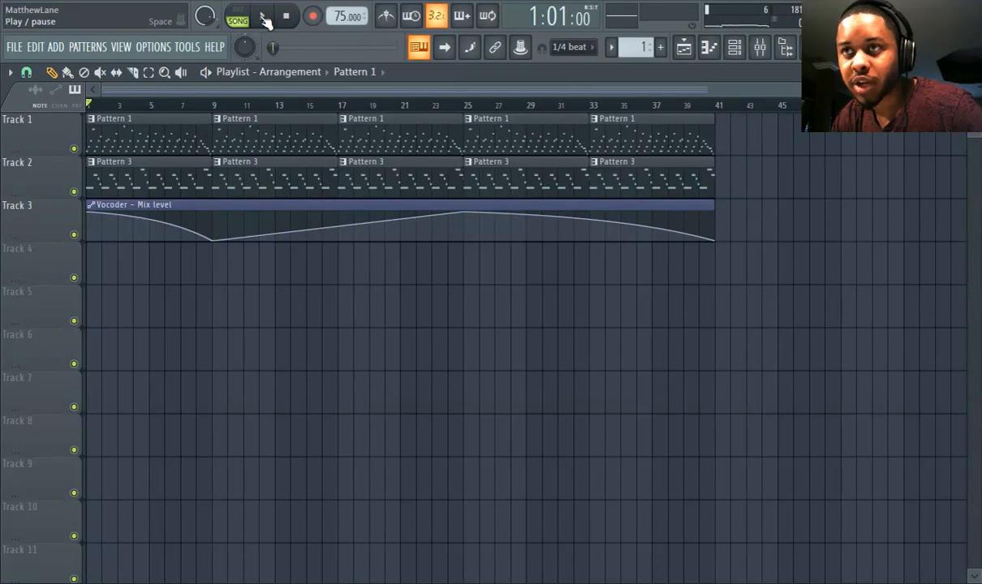
Start playback of the song from the transport bar
{"action": "left_click", "coordinate": [260, 18]}
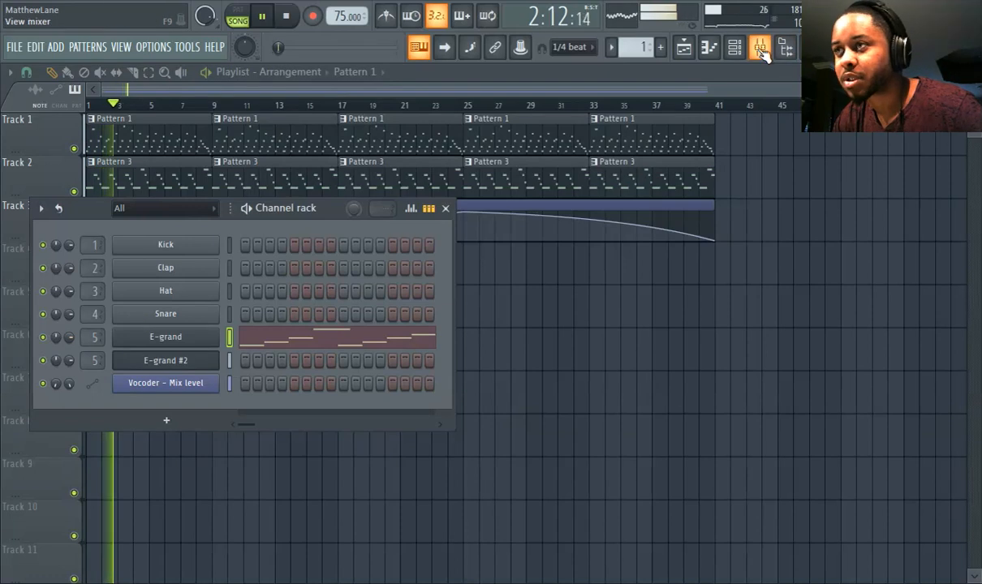
Load Gross Beat into an FX slot on mixer insert 5 and show its presets
{"action": "left_click", "coordinate": [733, 46]}
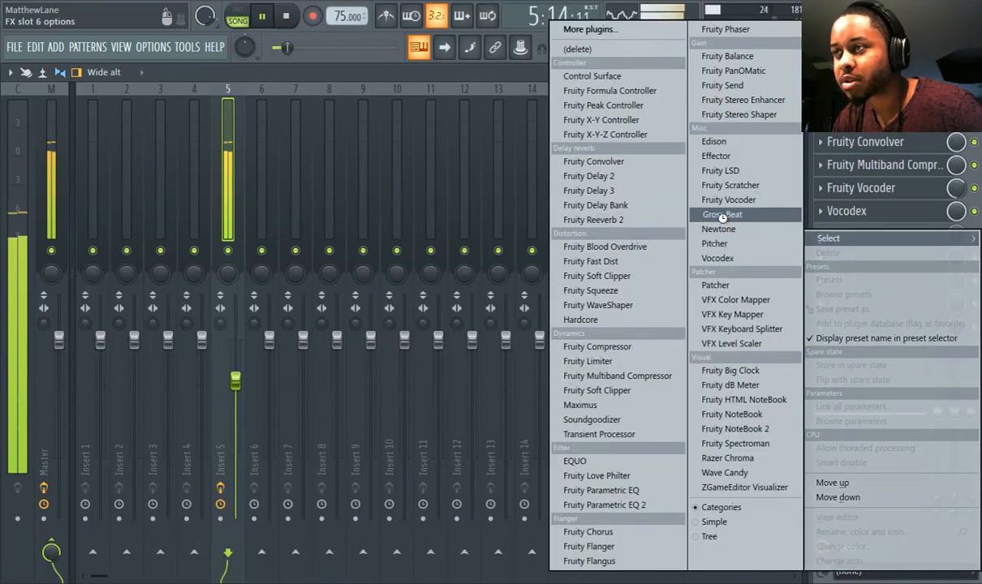
{"action": "left_click", "coordinate": [721, 214]}
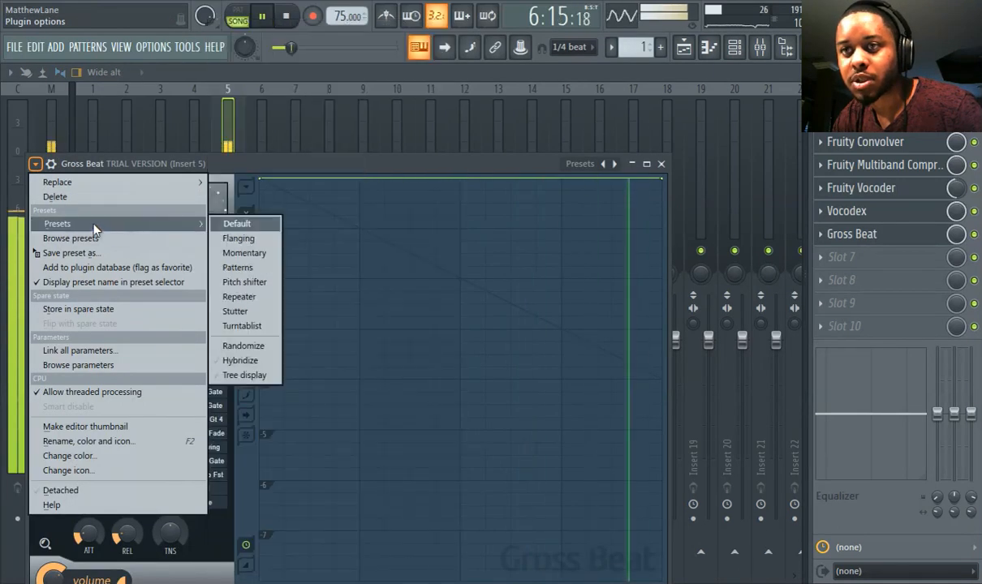
{"action": "mouse_move", "coordinate": [245, 254]}
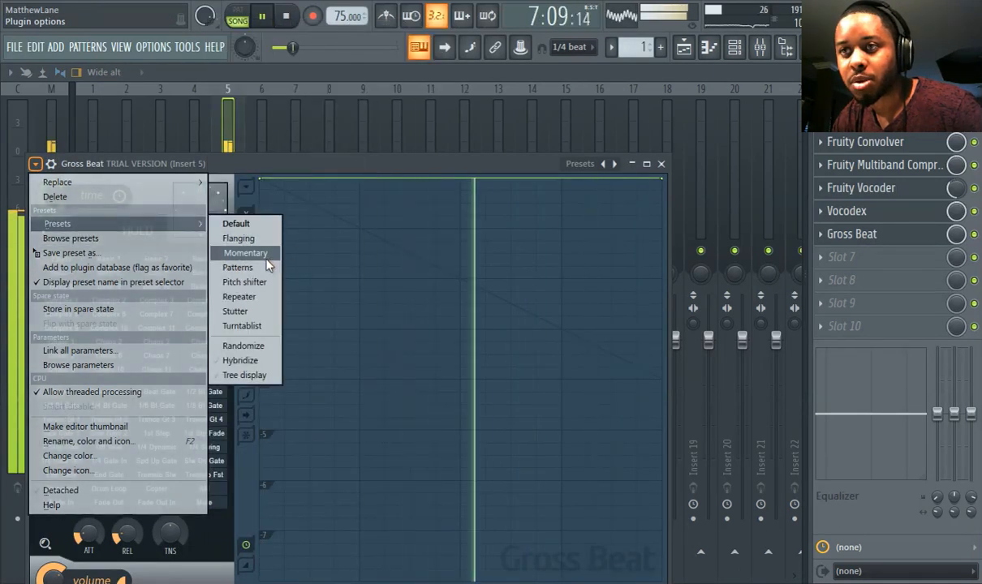
Apply the Momentary preset to insert 5's Gross Beat and return to the playlist
{"action": "left_click", "coordinate": [245, 253]}
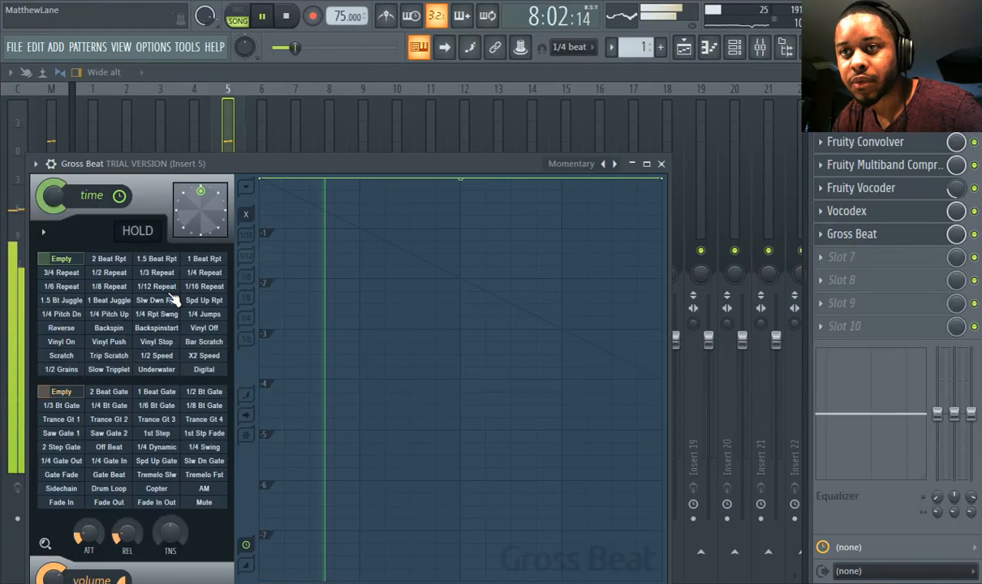
{"action": "left_click", "coordinate": [156, 356]}
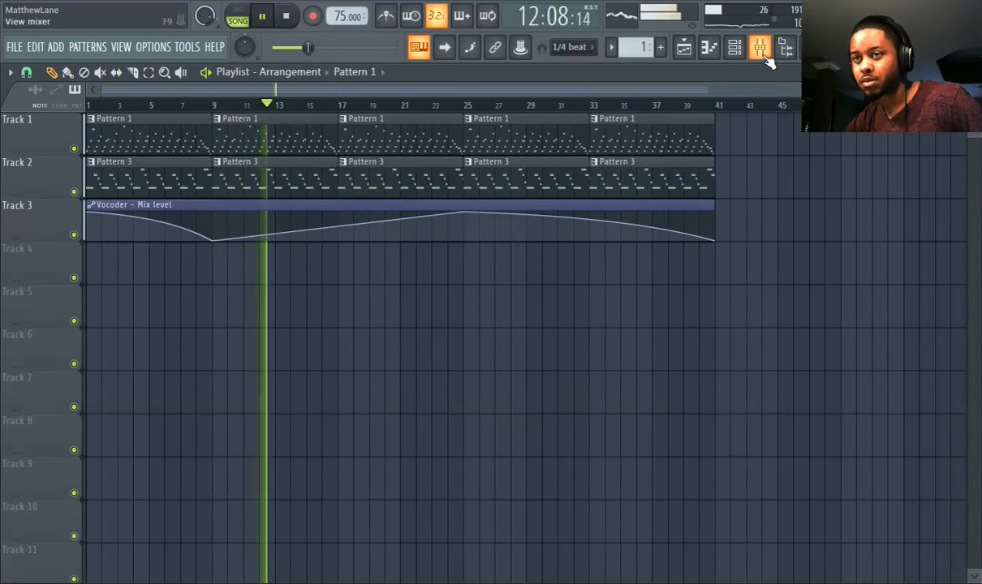
{"action": "left_click", "coordinate": [754, 45]}
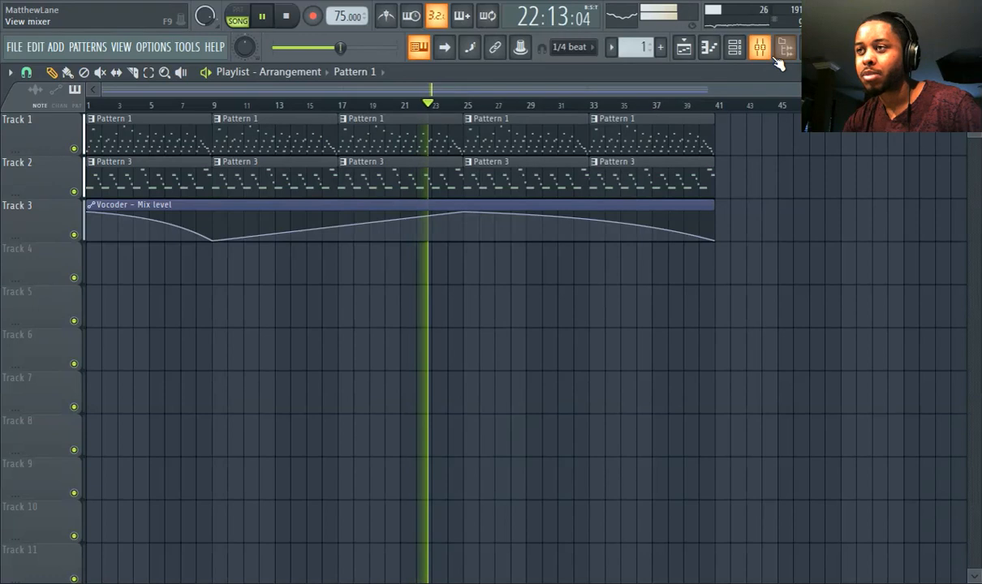
Load Gross Beat into FX slot 2 on the master track and show its presets
{"action": "left_click", "coordinate": [759, 45]}
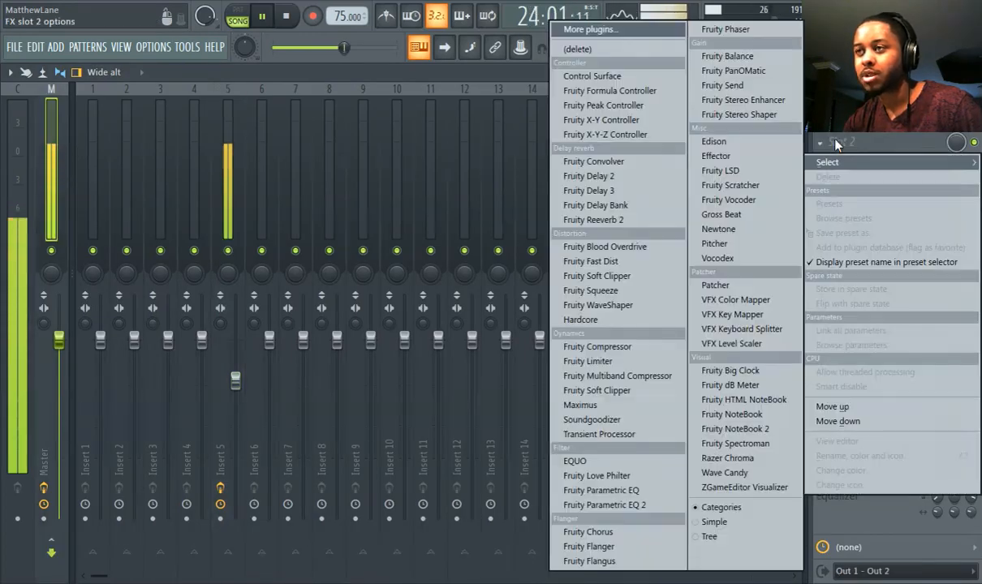
{"action": "left_click", "coordinate": [721, 215]}
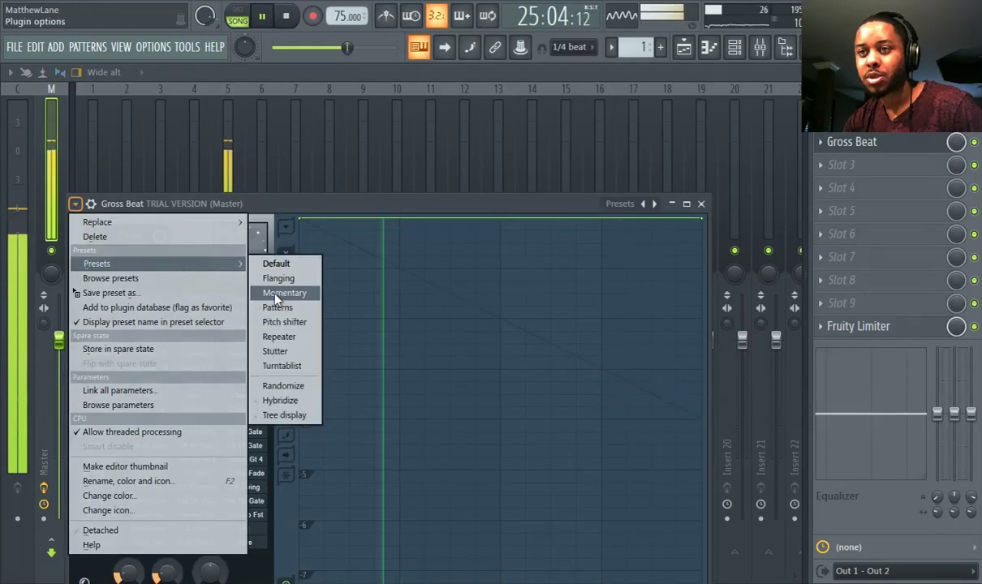
Apply Momentary to the master Gross Beat and try the 1/2 Speed and X2 Speed slots
{"action": "left_click", "coordinate": [284, 292]}
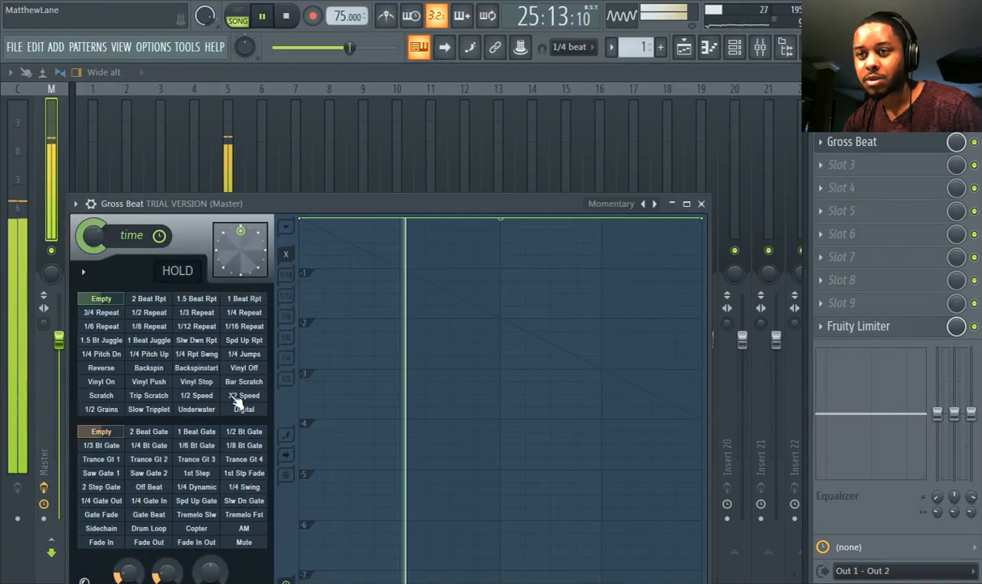
{"action": "left_click", "coordinate": [195, 396]}
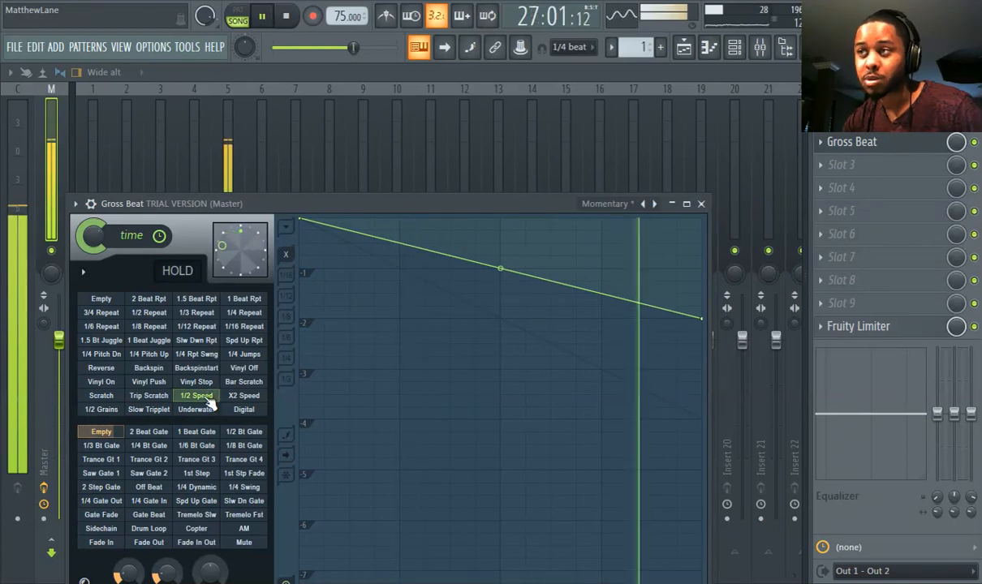
{"action": "left_click", "coordinate": [243, 396]}
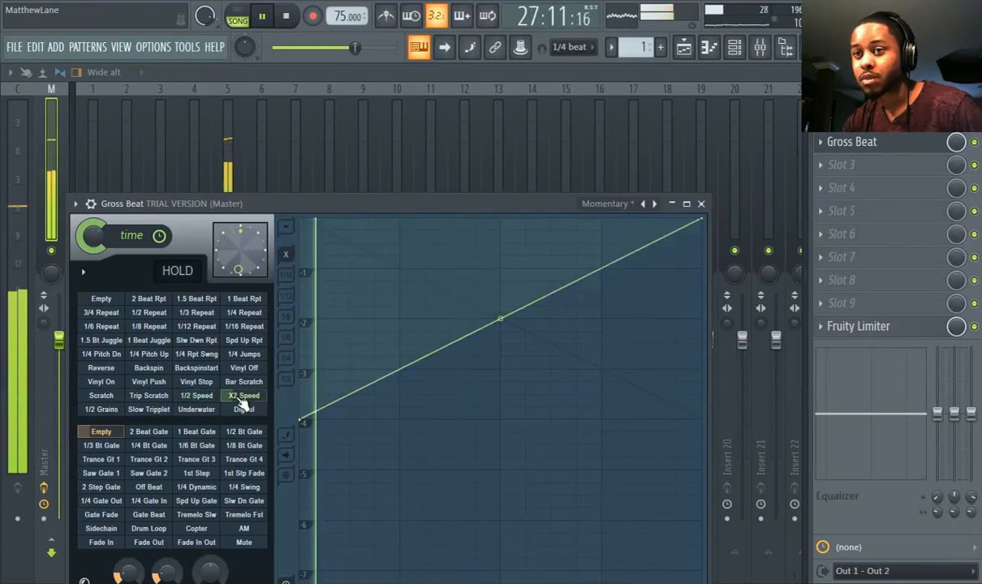